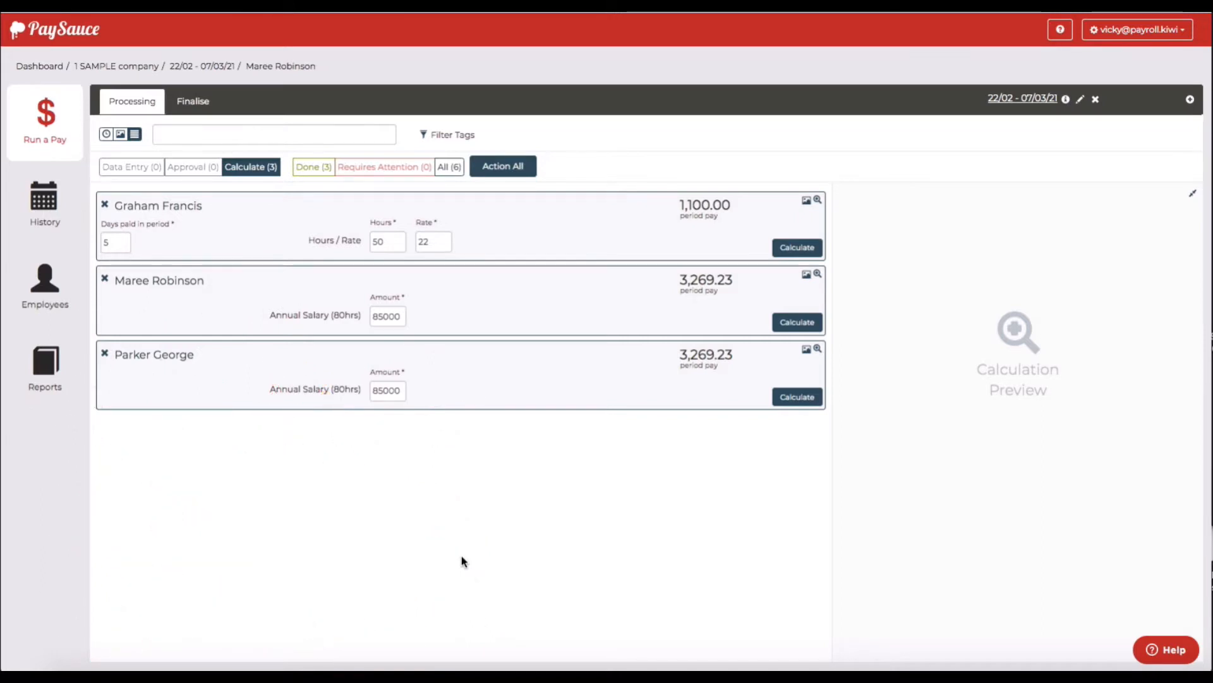
mouse_move(126, 279)
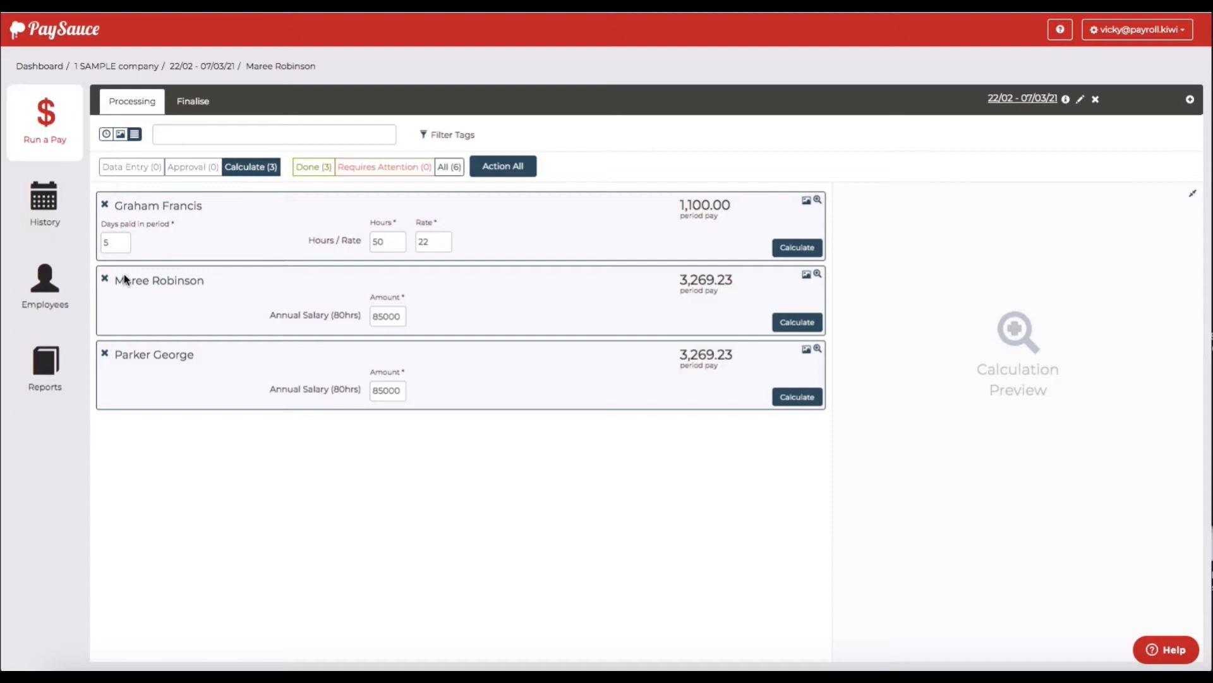
mouse_move(191, 291)
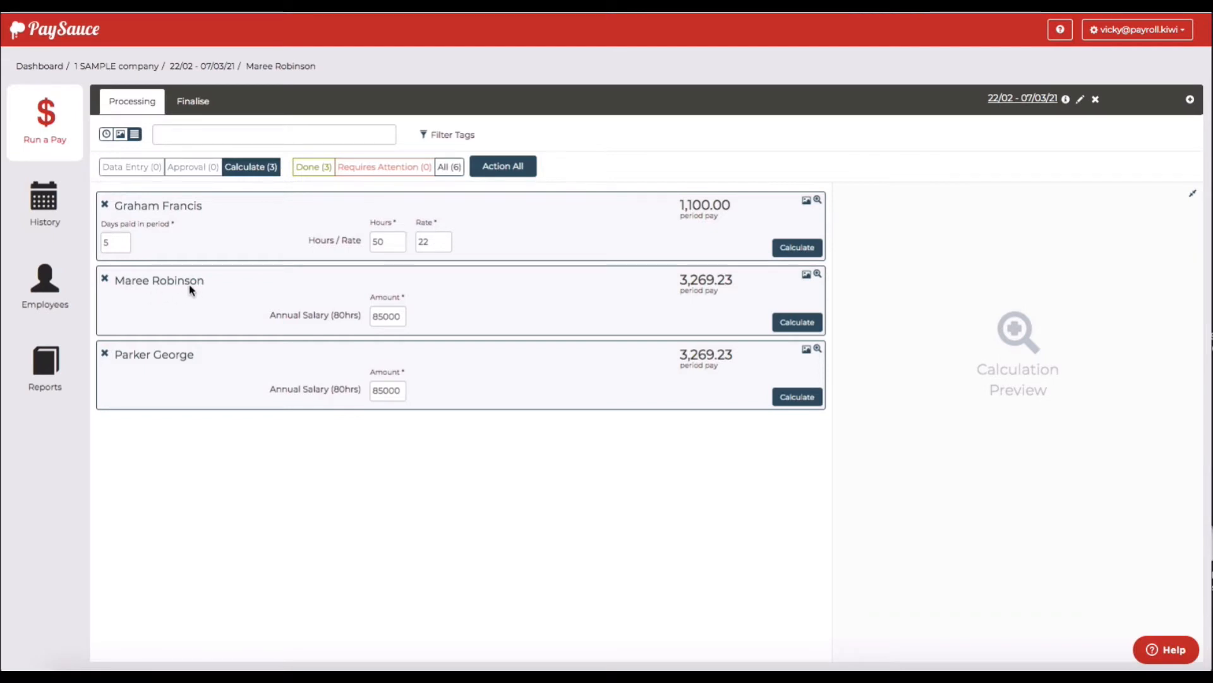
click(158, 281)
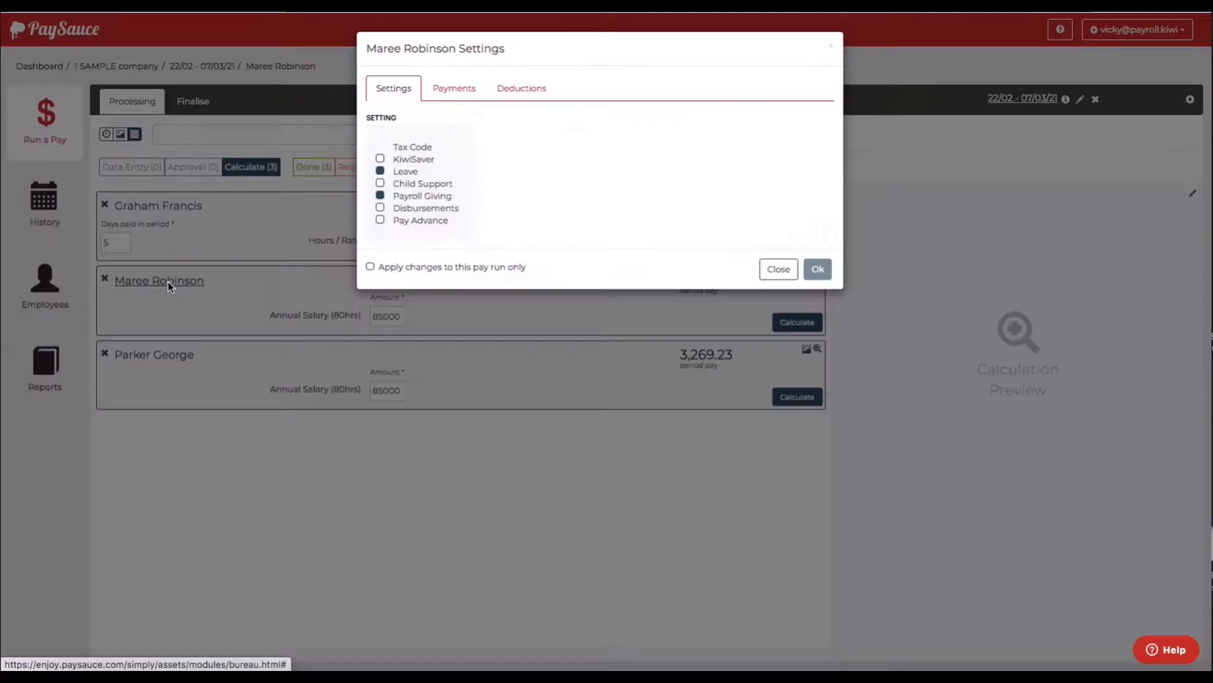
mouse_move(519, 102)
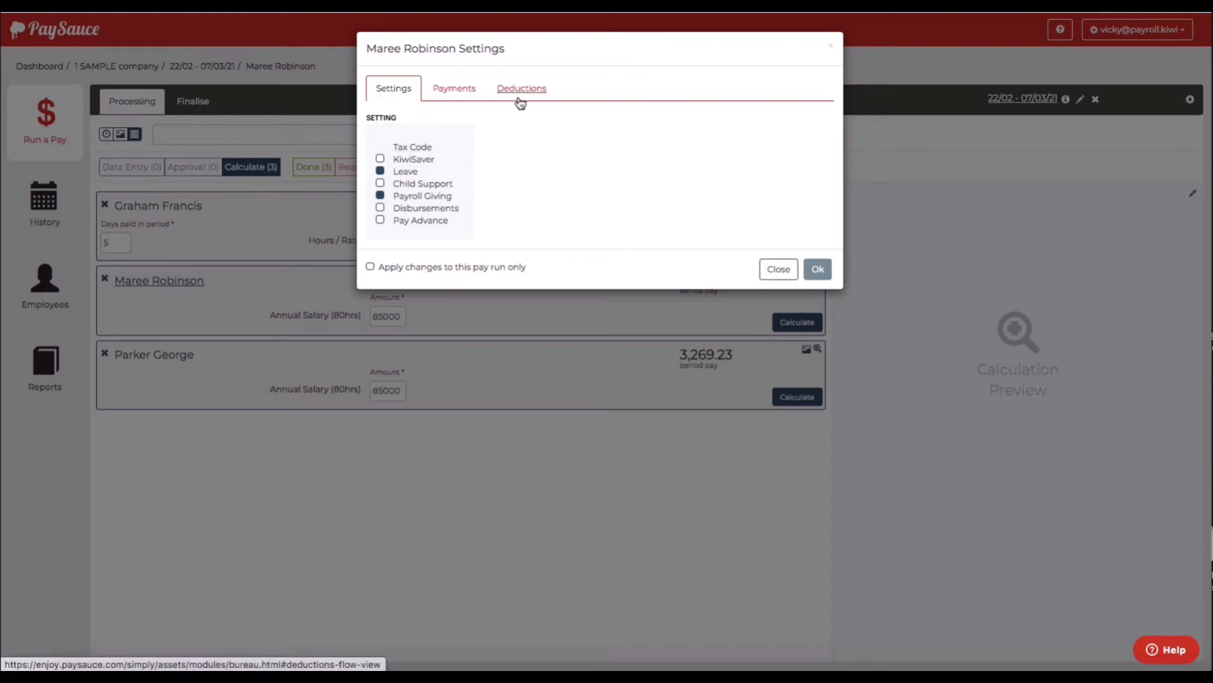
click(520, 89)
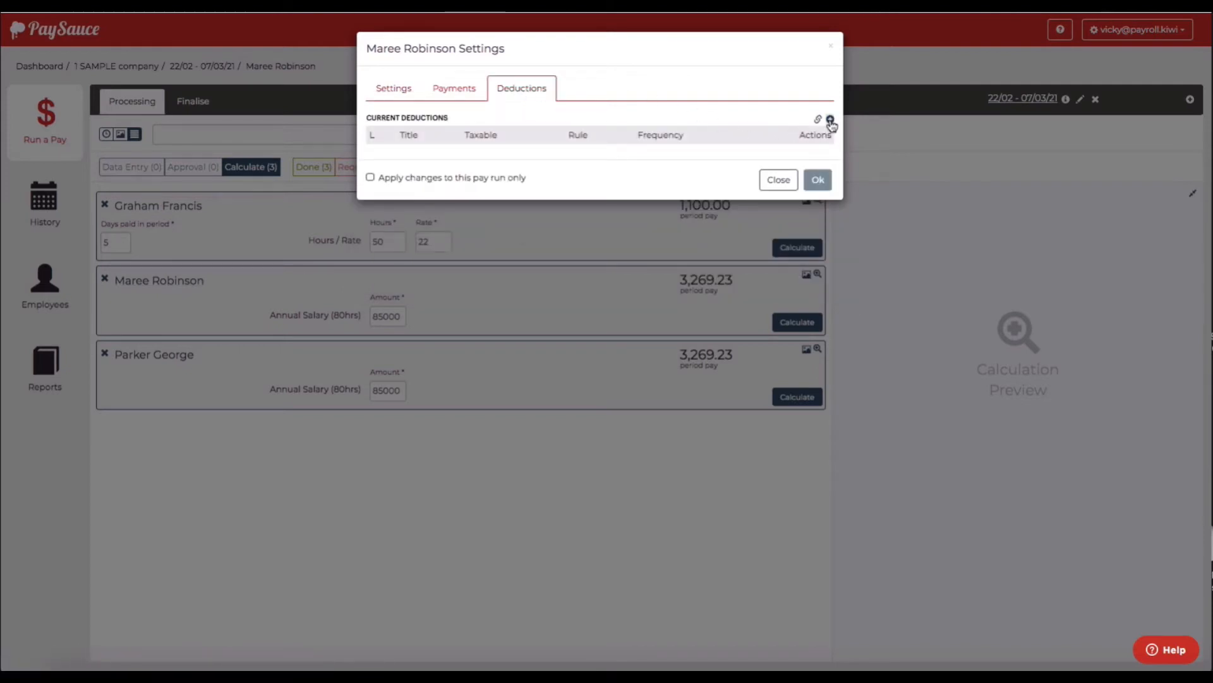
click(829, 119)
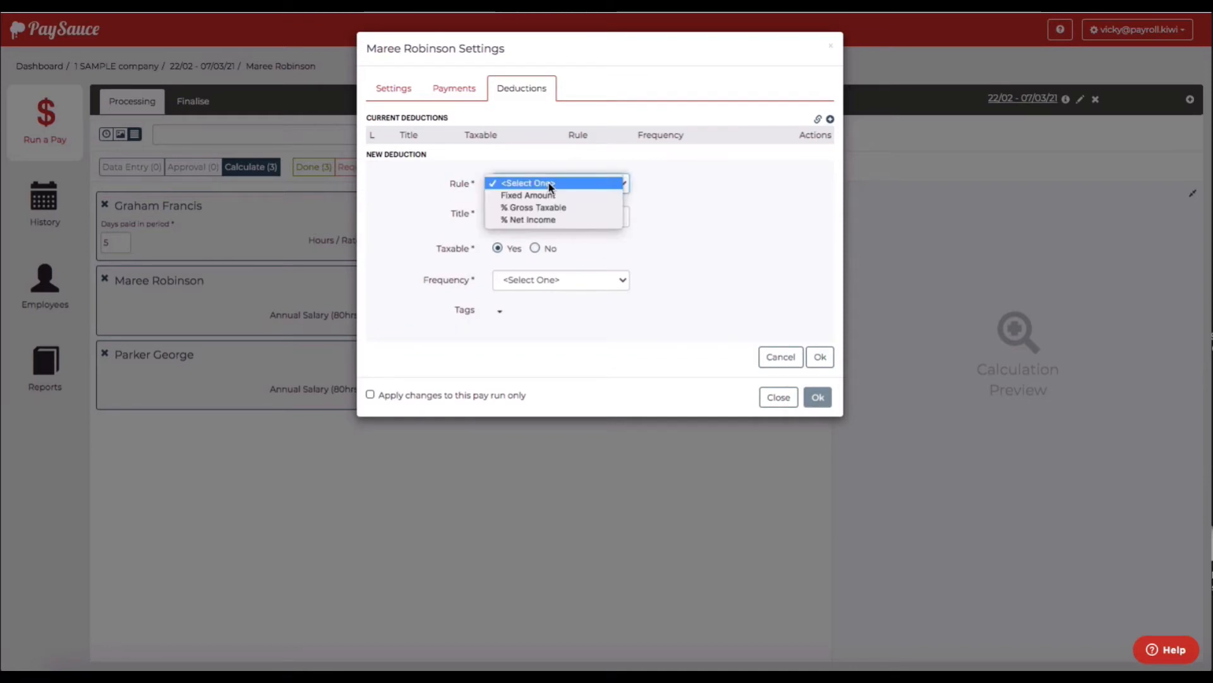
Step: Make the deduction a Fixed Amount titled 'Advanced payment for Car'
click(528, 195)
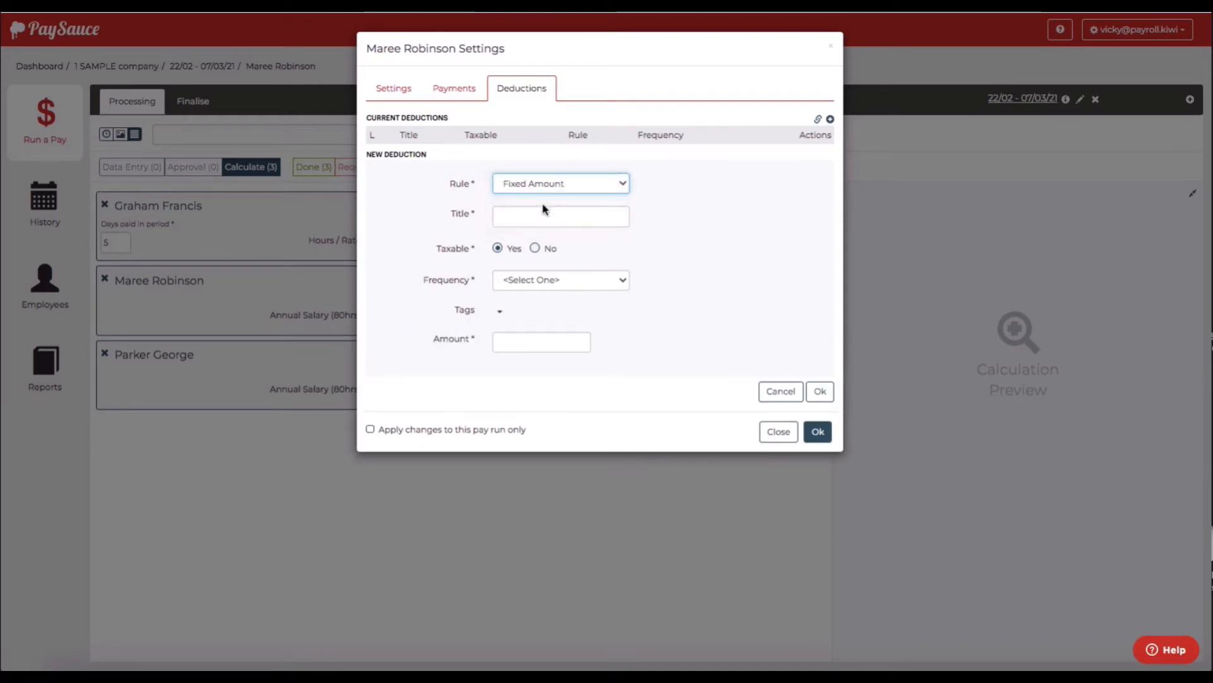
click(561, 216)
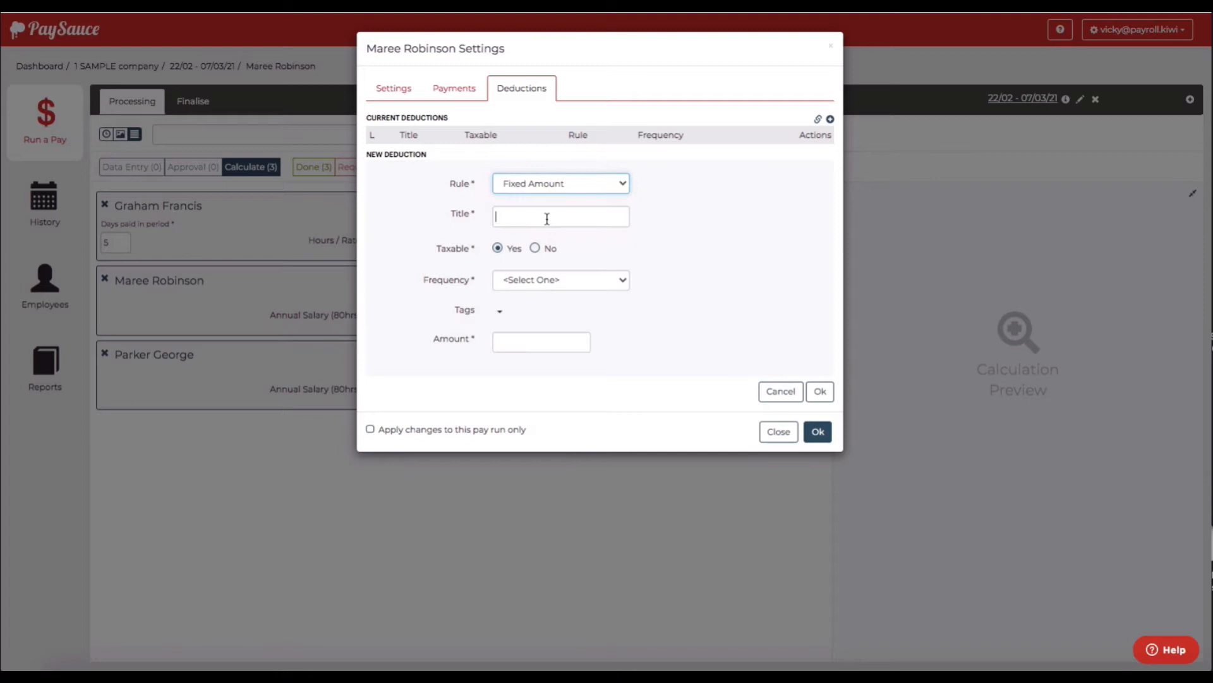
click(561, 216)
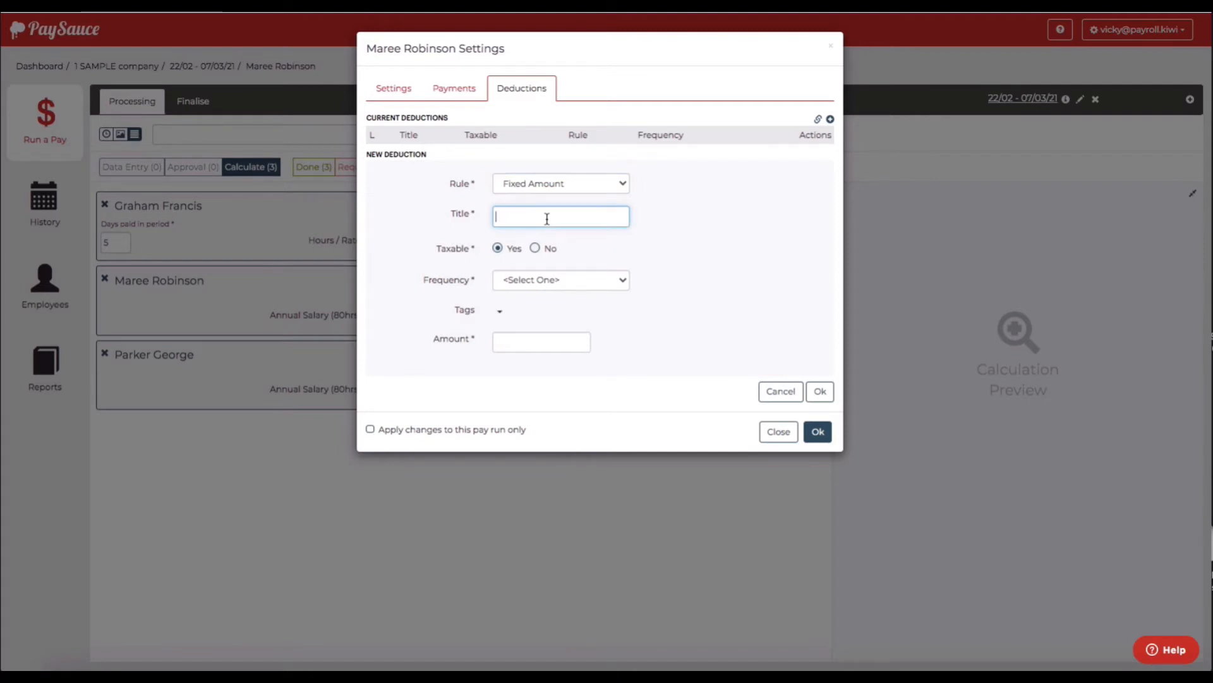
text(Adv)
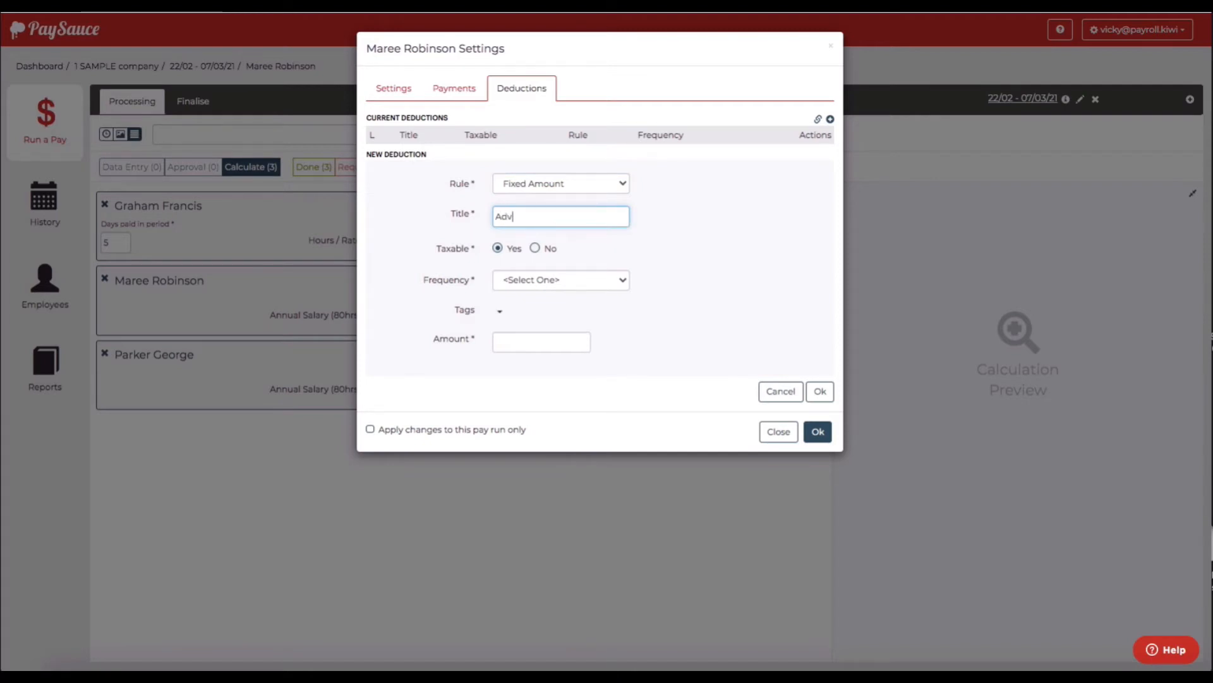
text(Advanced payment for)
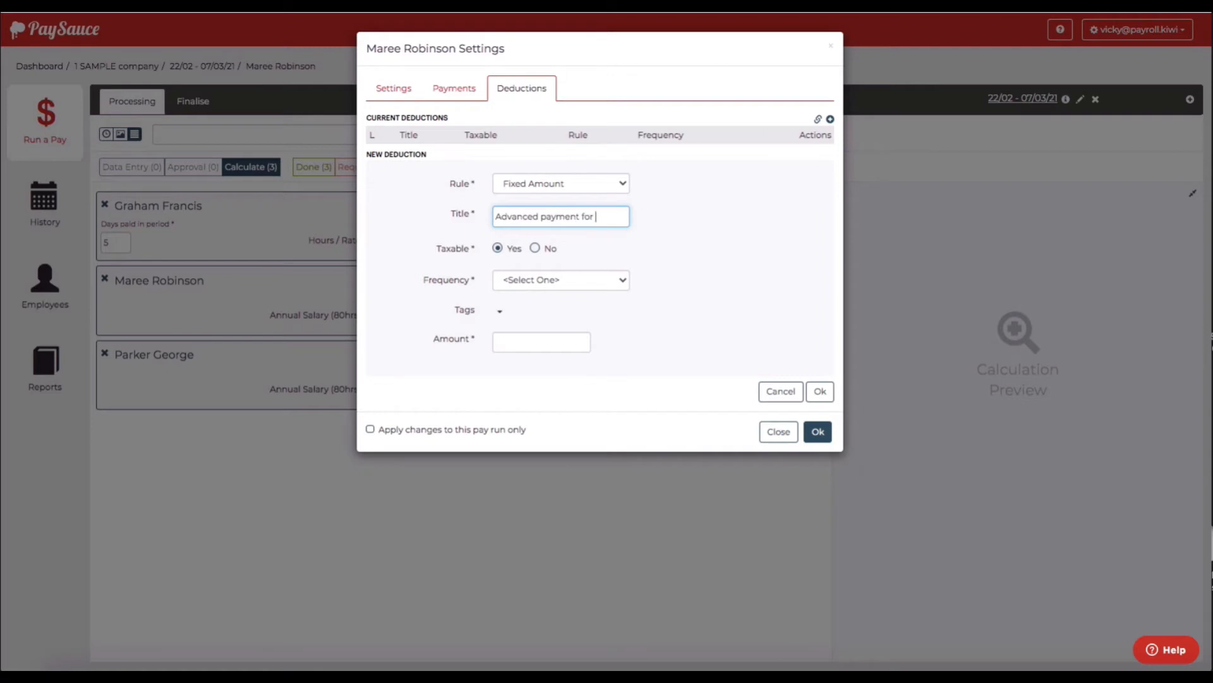
text(Car)
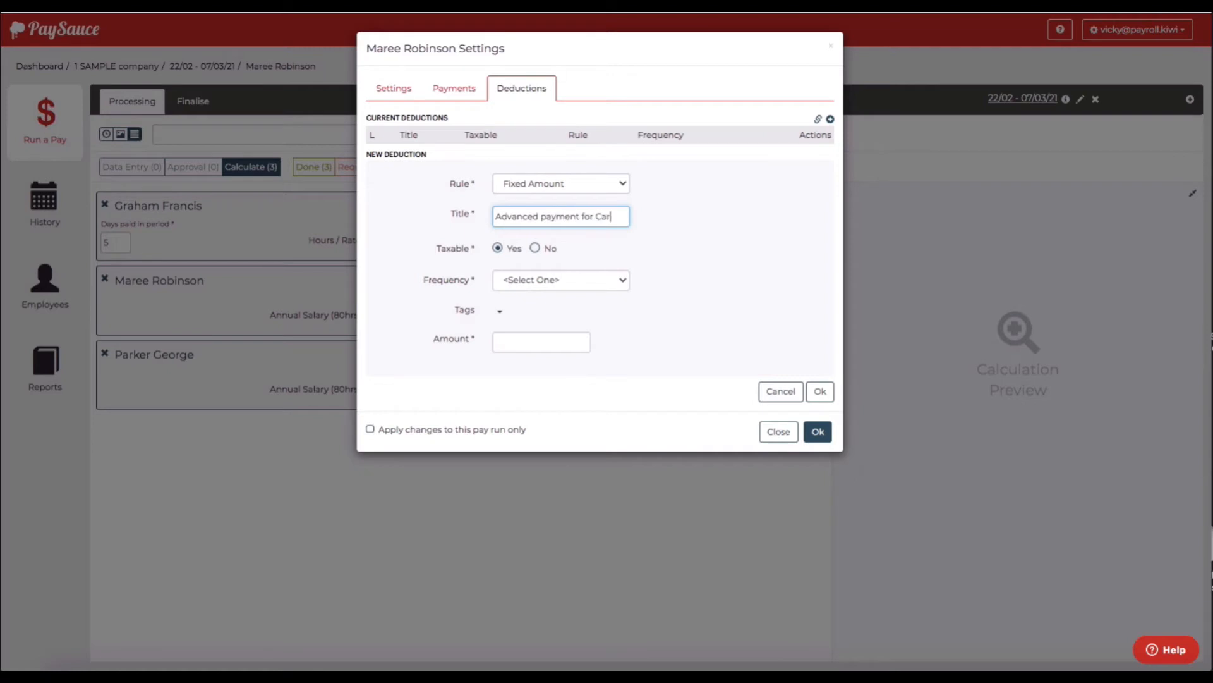
Step: Set the frequency to One Off with amount 500 and save the deduction
click(561, 279)
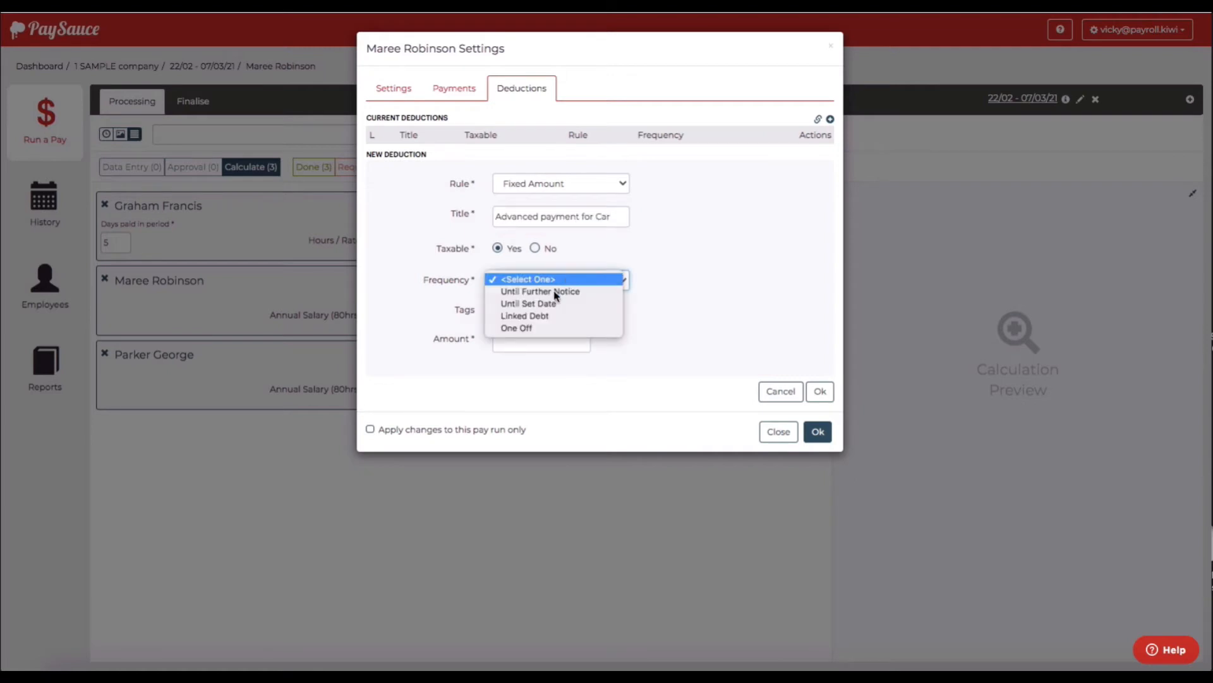
click(516, 329)
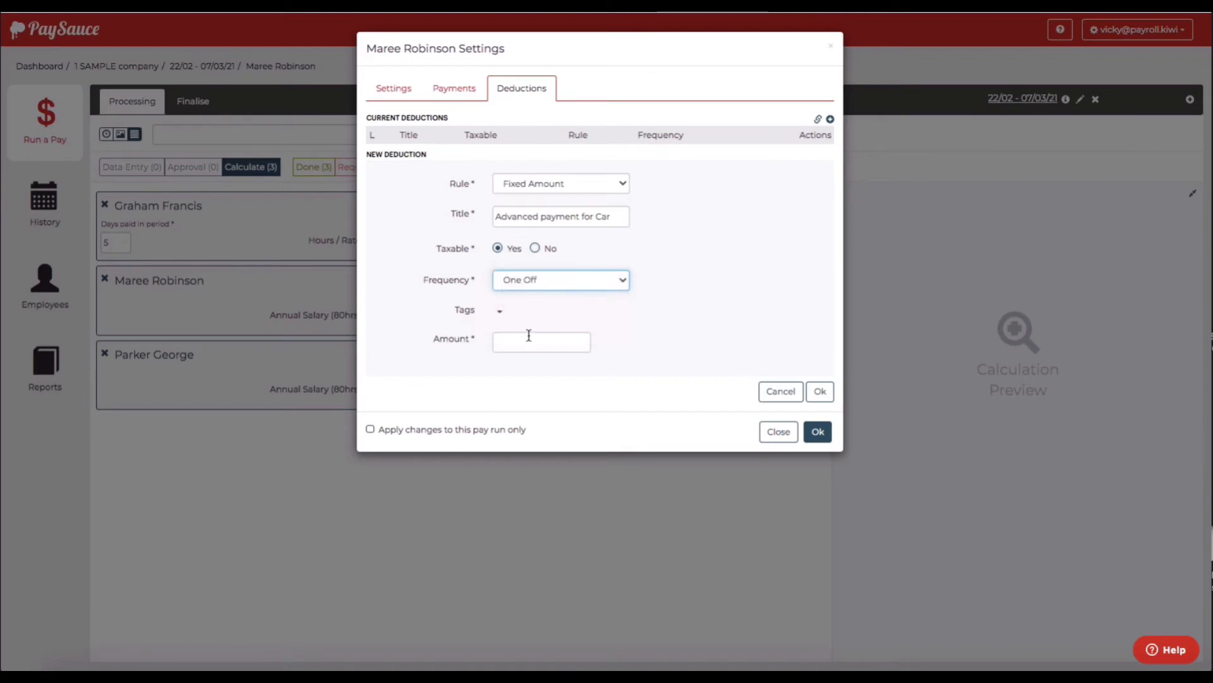
click(541, 341)
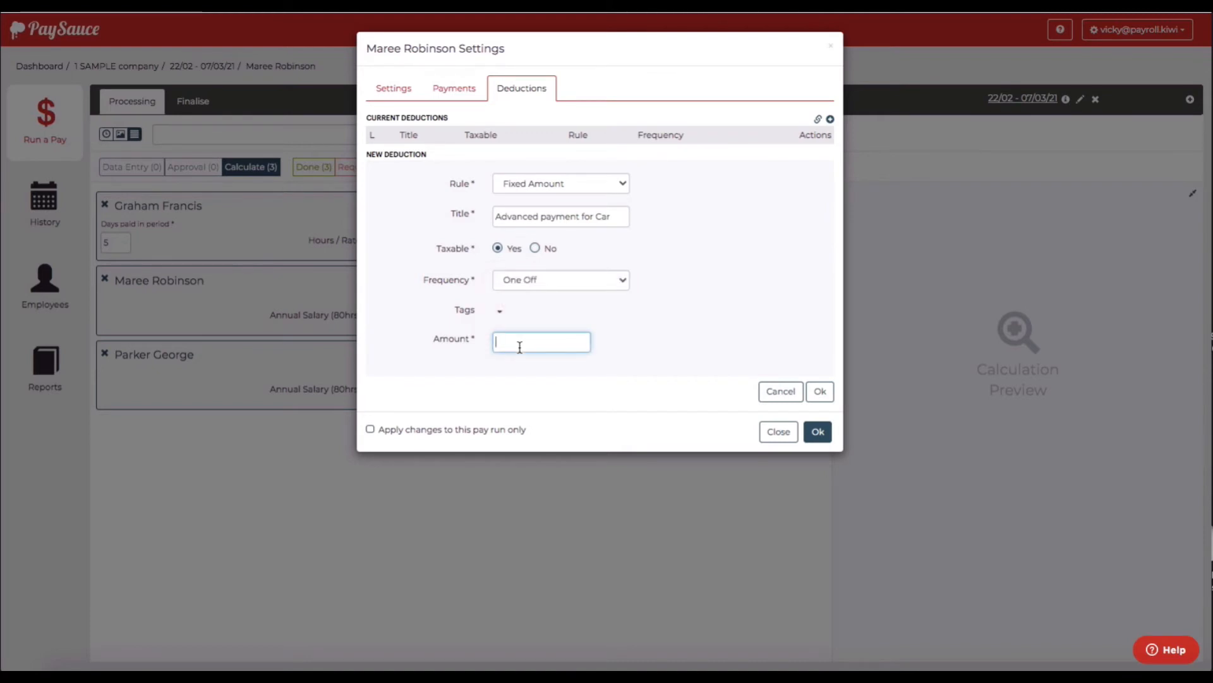
text(500)
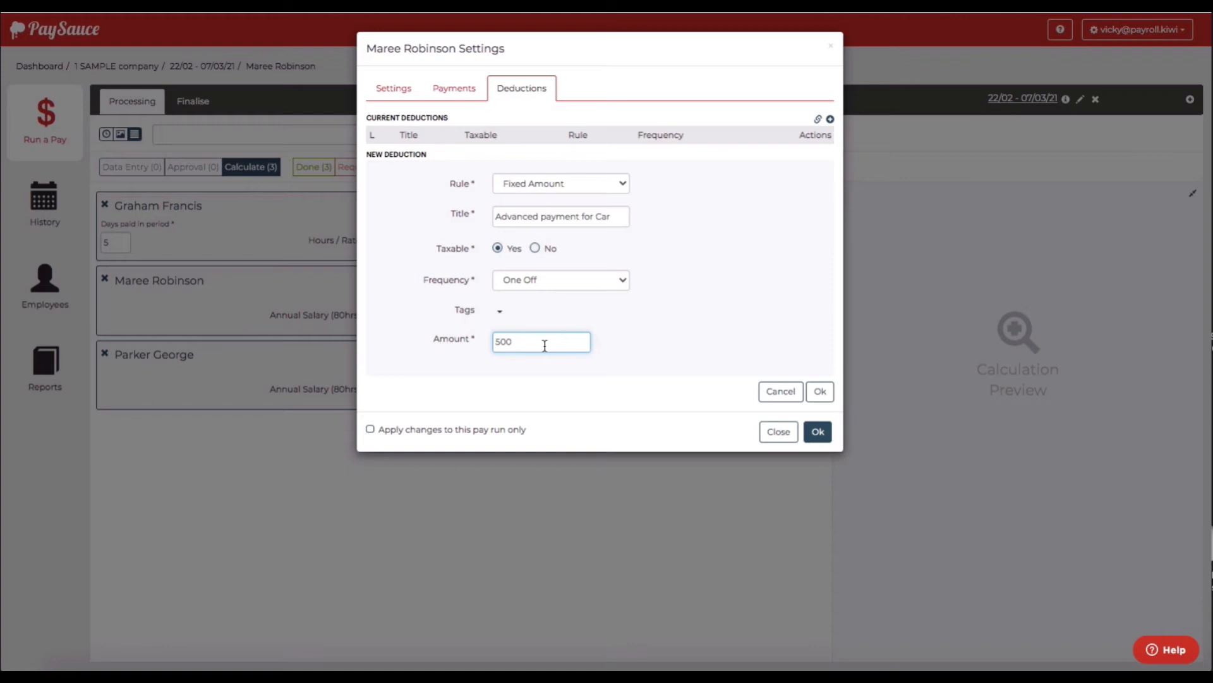
click(819, 391)
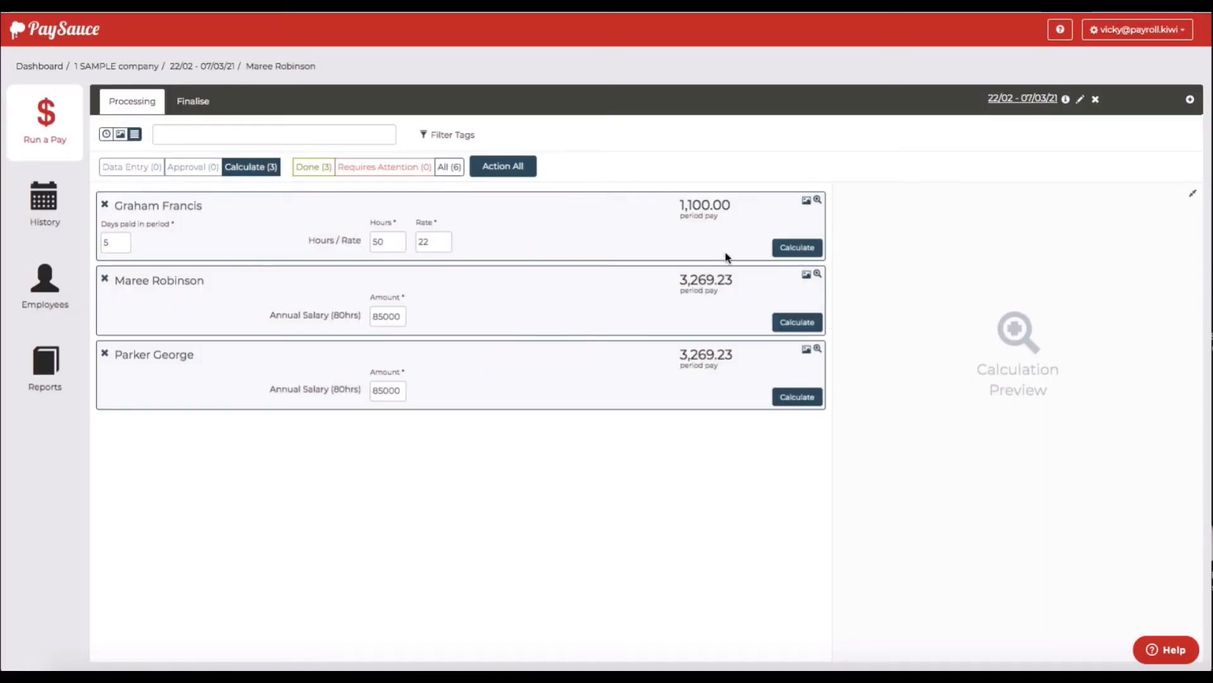
mouse_move(819, 286)
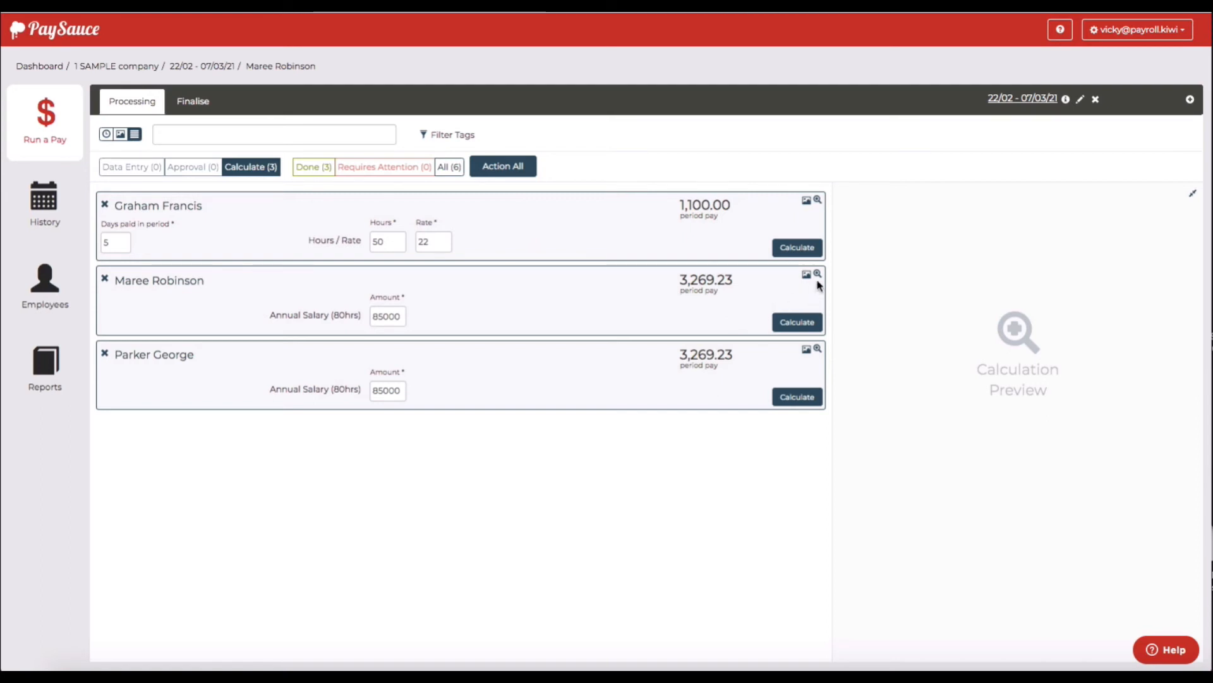
Step: Preview Maree's pay showing $1,694.31 net with the $500 deduction, then calculate all pays
click(816, 273)
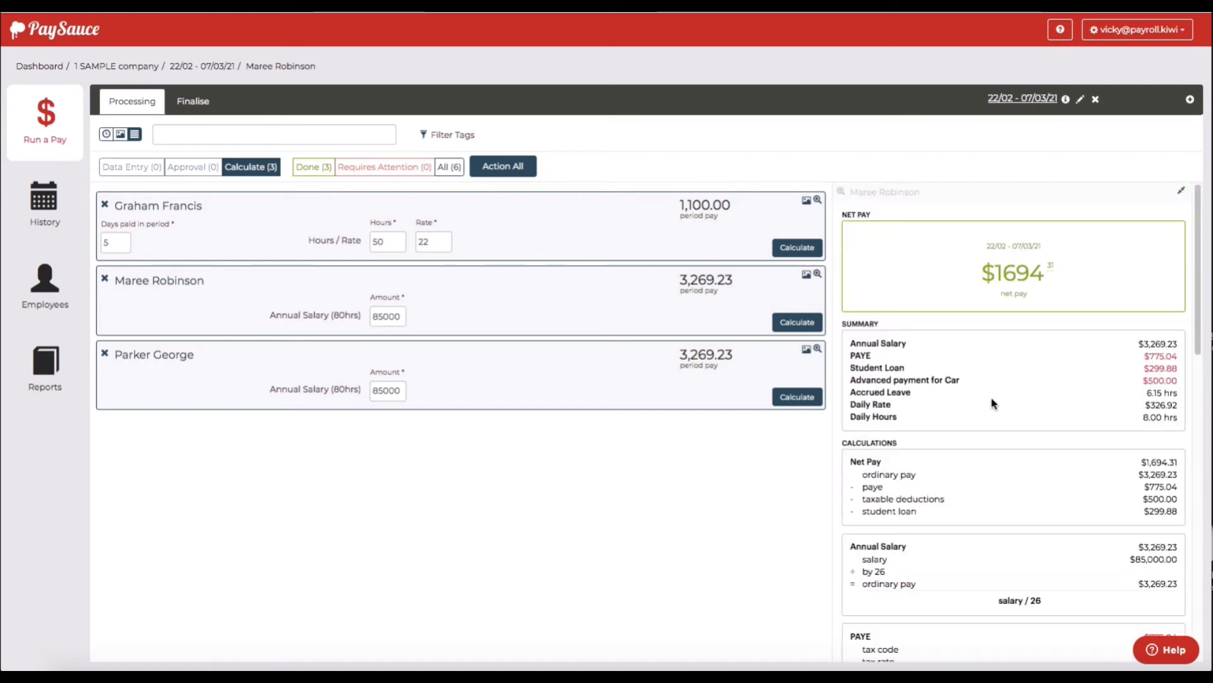
mouse_move(1138, 393)
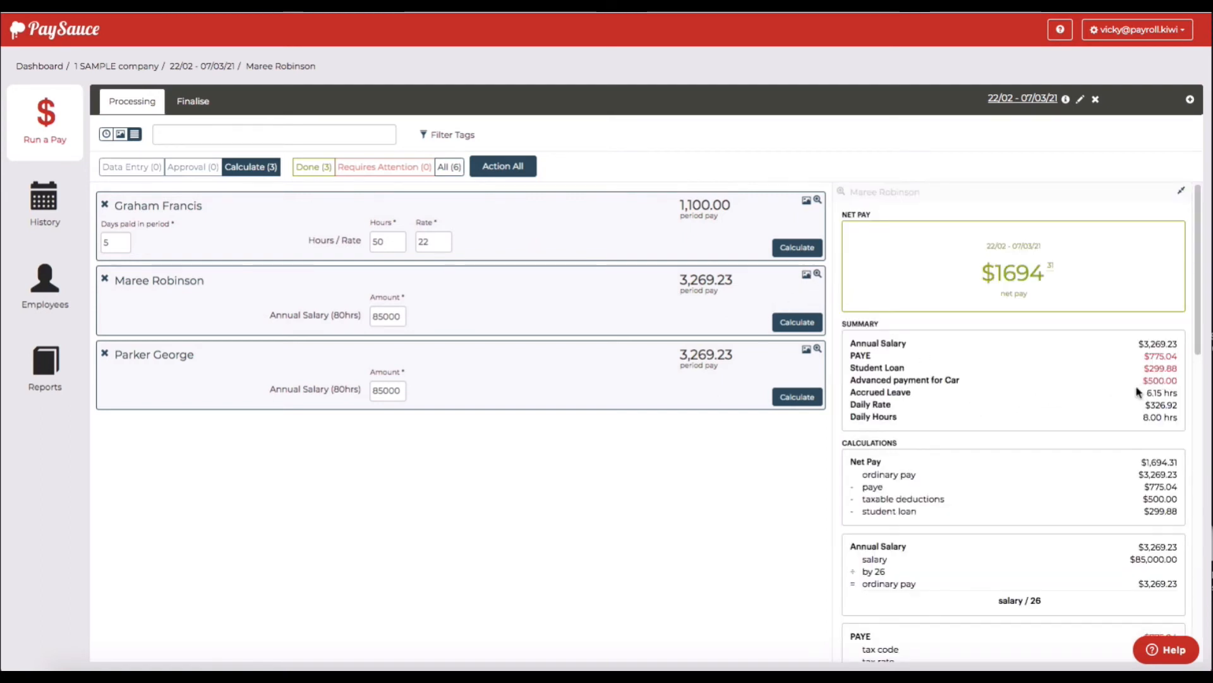
click(503, 165)
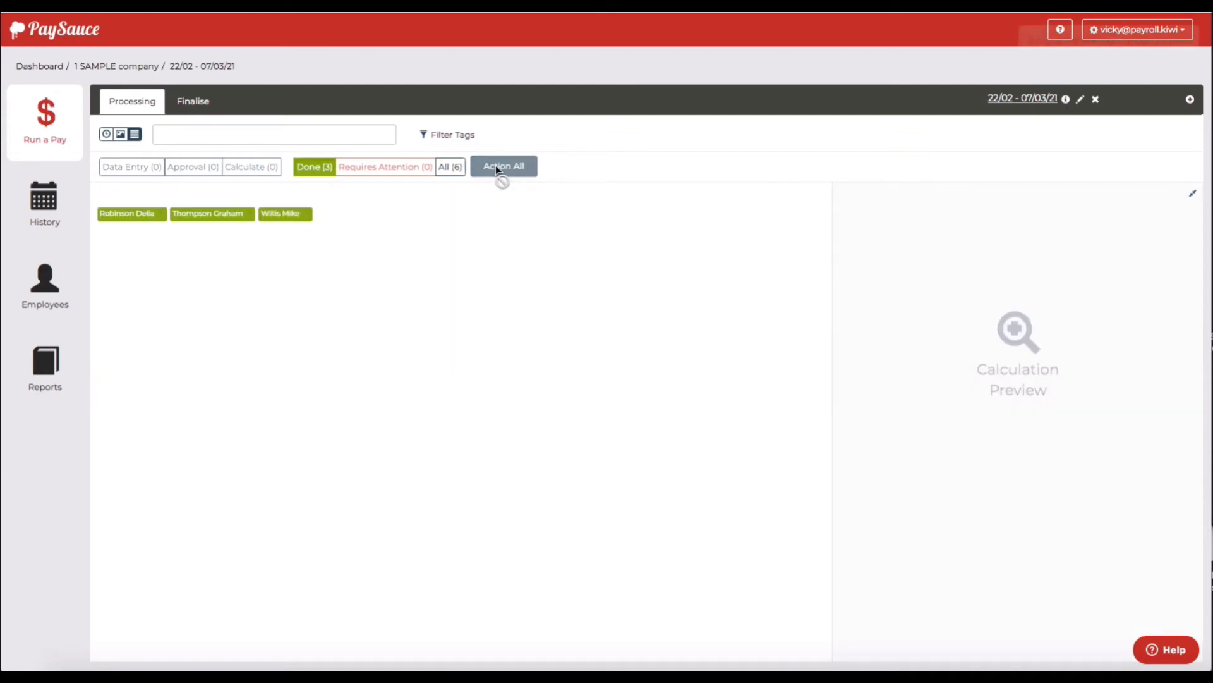
Step: View the Finalise banking summary of $7,360.17 with Maree's $500 deduction withheld
click(503, 165)
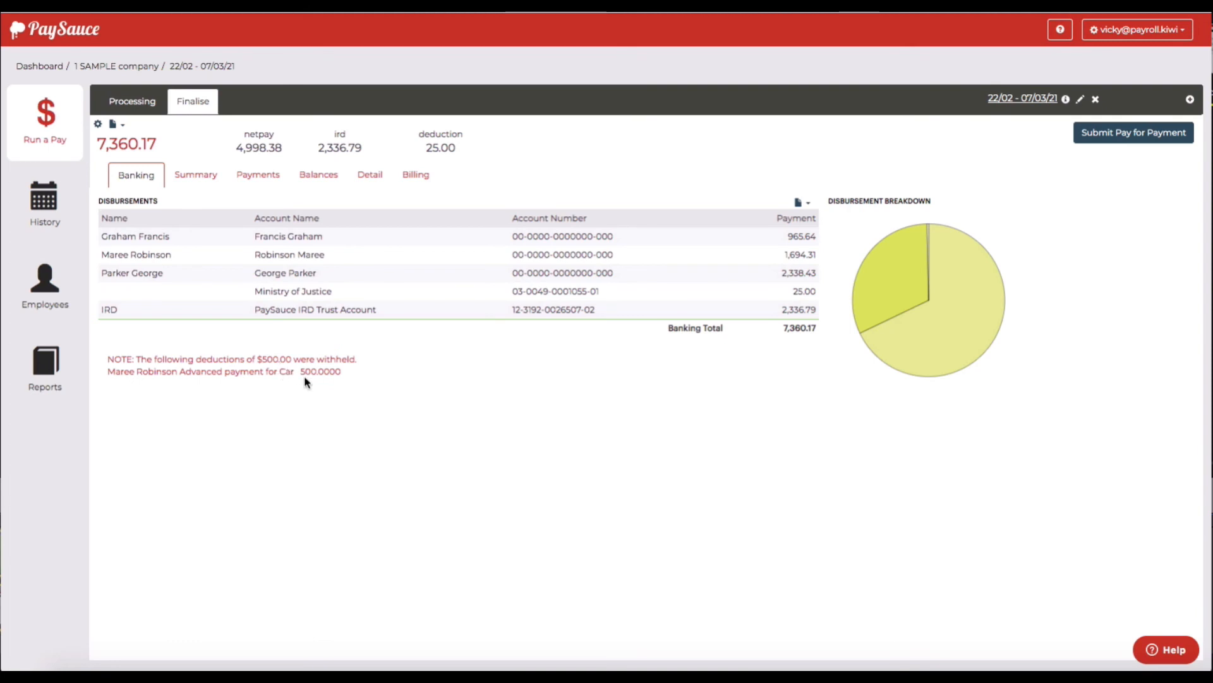
mouse_move(326, 384)
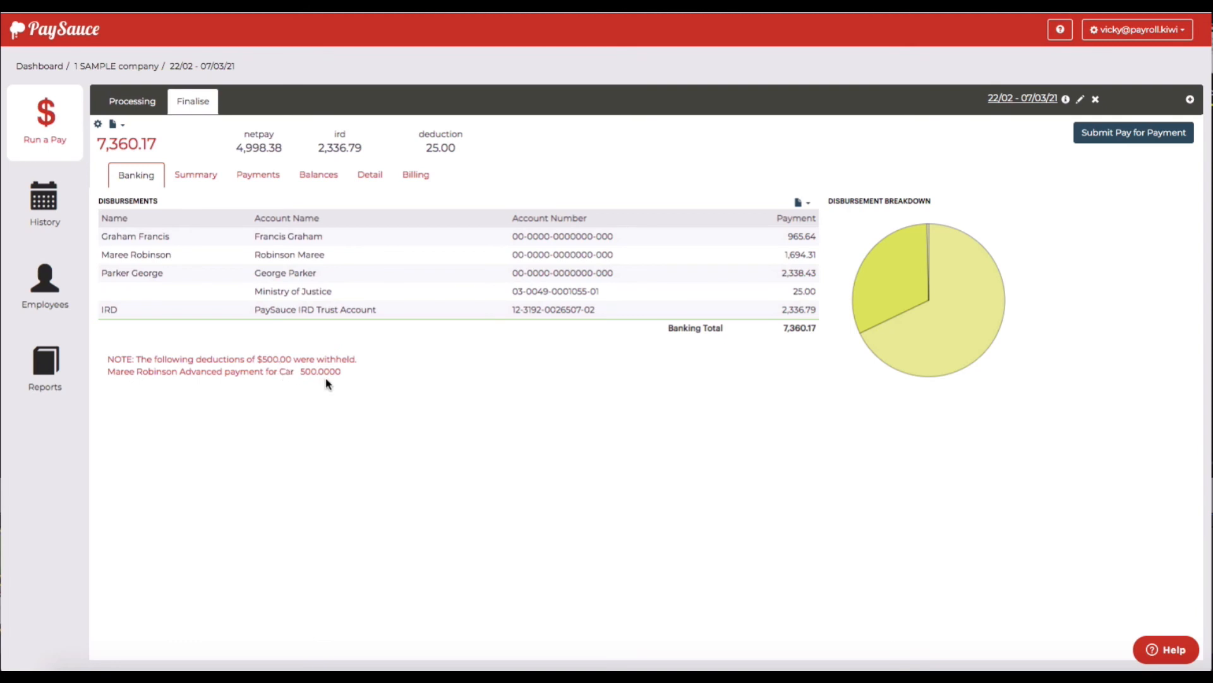